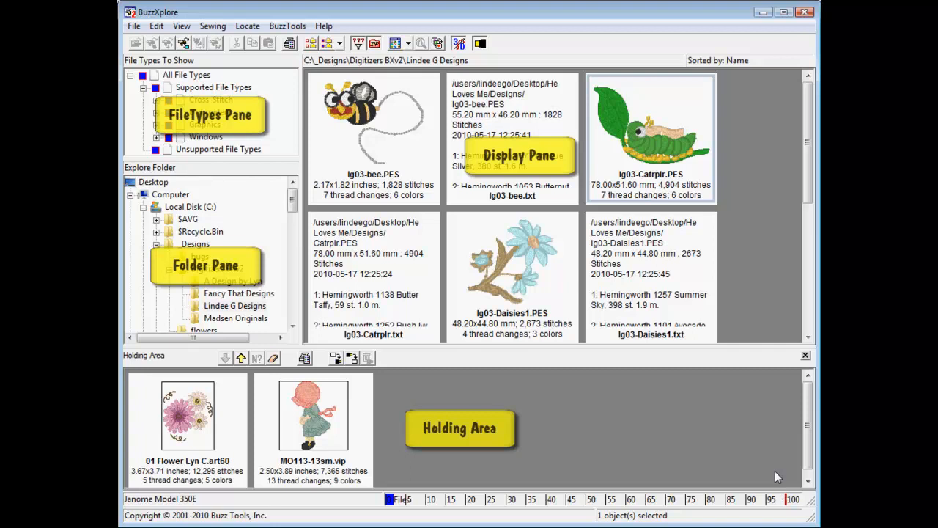
mouse_move(638, 352)
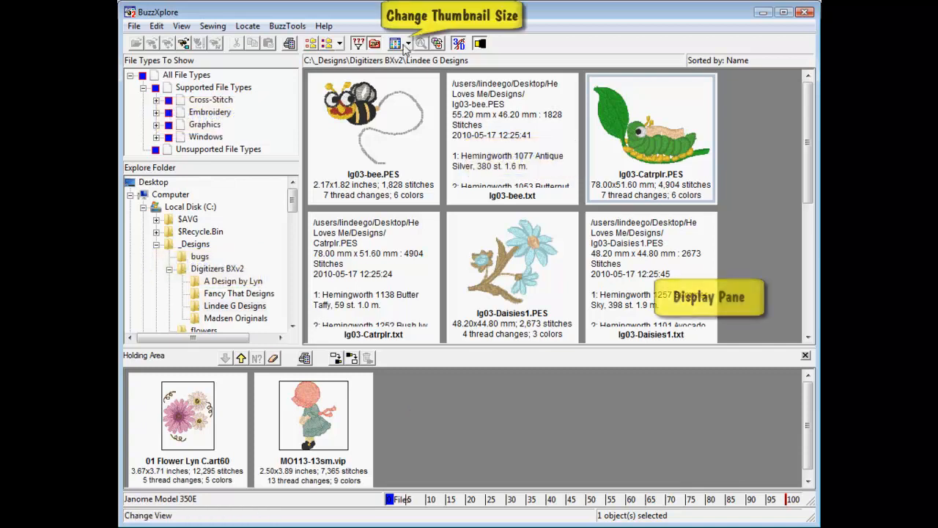
Try Small Thumbnails, then show the Lindee G Designs files as large thumbnails and browse the Display pane
left_click(407, 42)
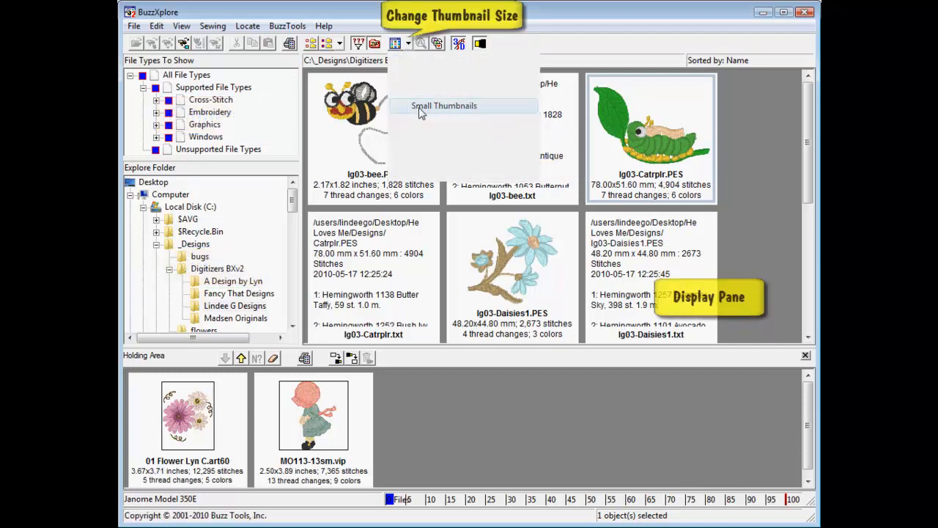
left_click(443, 106)
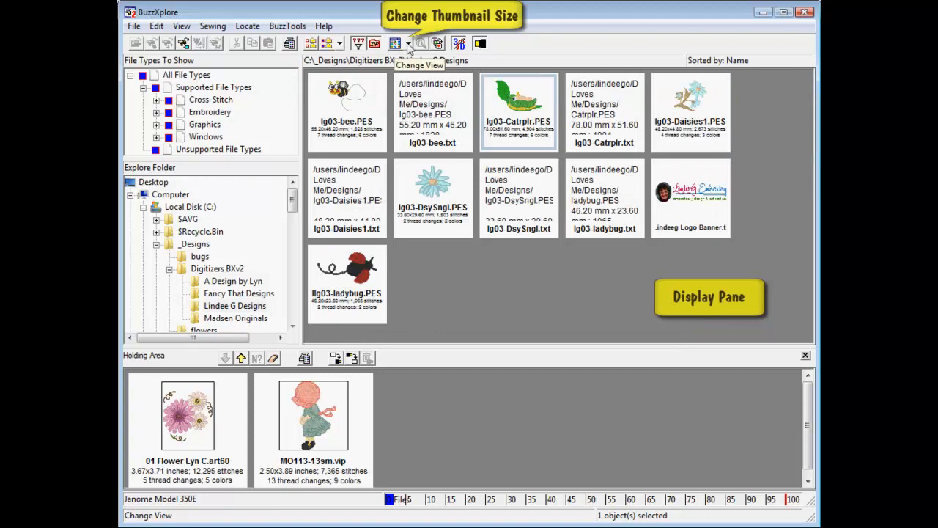
left_click(395, 42)
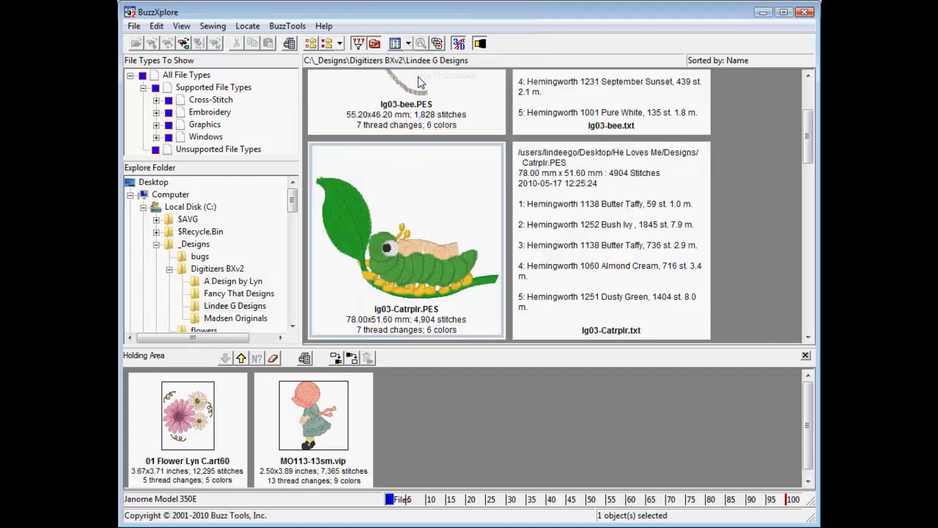
scroll("down", 3)
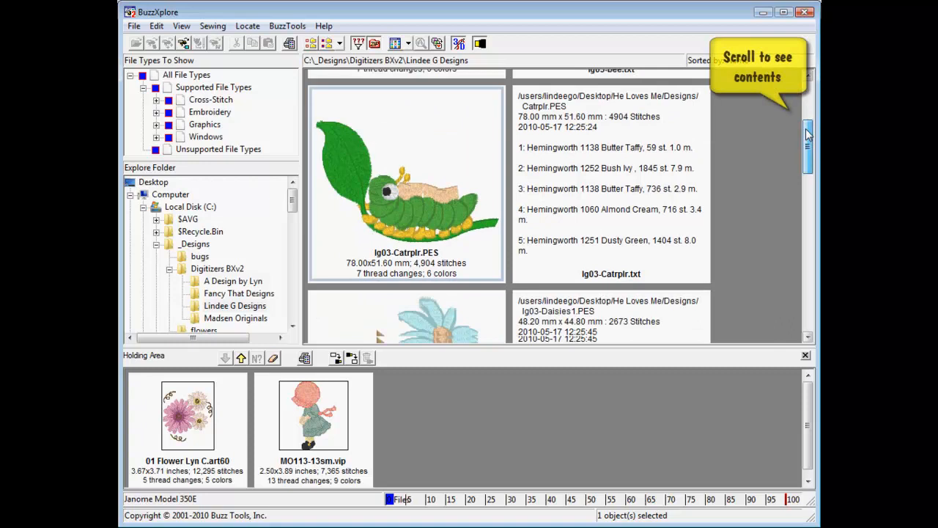
scroll("down", 3)
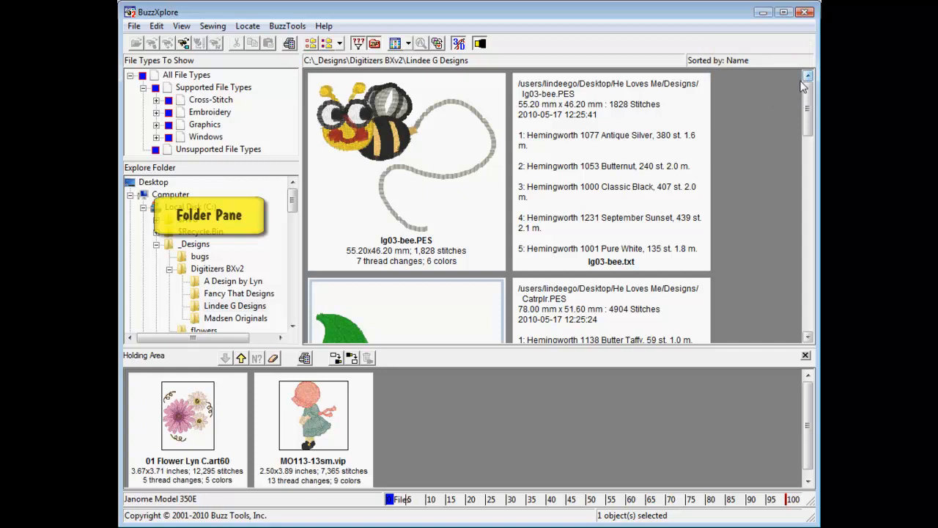
Browse Fancy That Designs, then show the A Design by Lyn folder under Digitizers BXv2
left_click(238, 293)
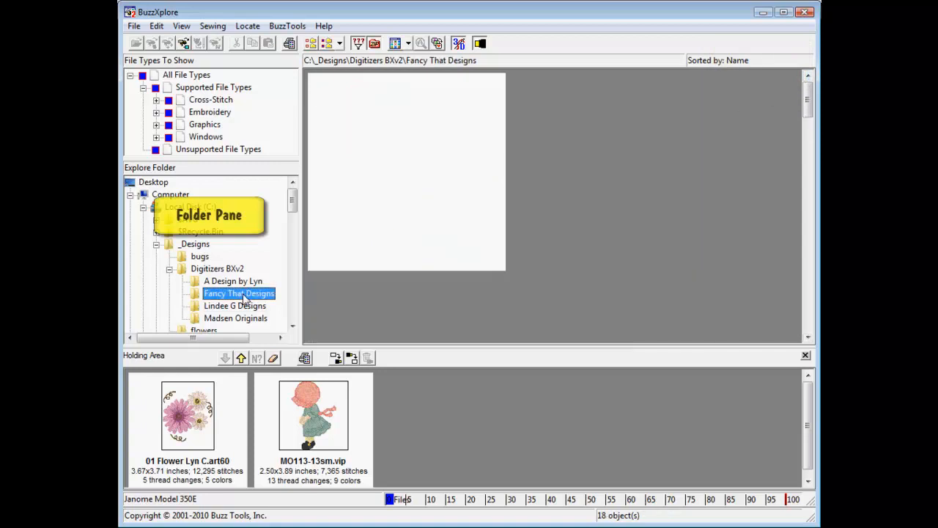
left_click(232, 281)
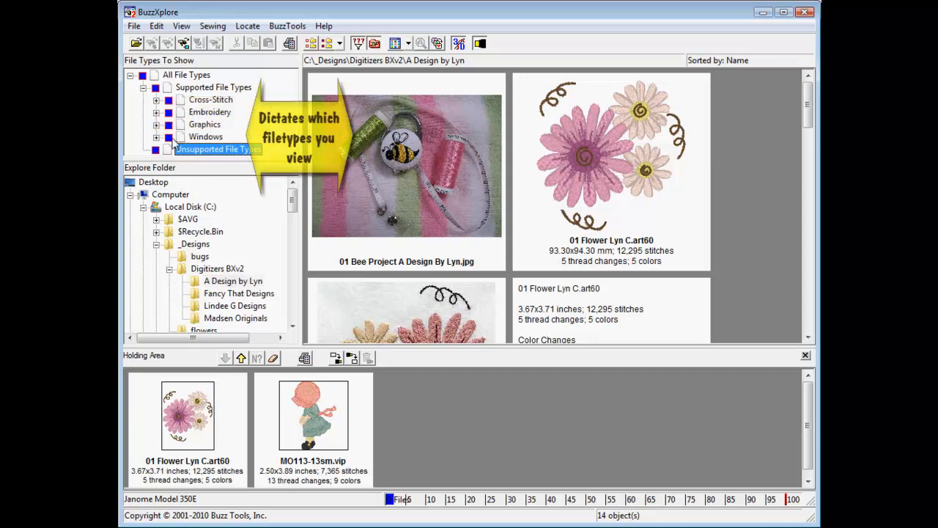
Uncheck Windows and Graphics in File Types To Show, then show the Fancy That Designs embroidery files
left_click(167, 136)
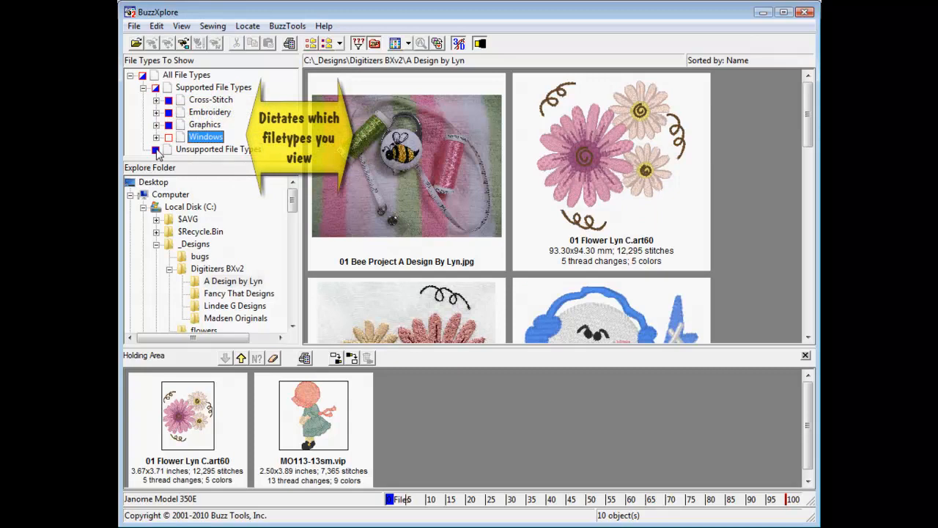
left_click(168, 123)
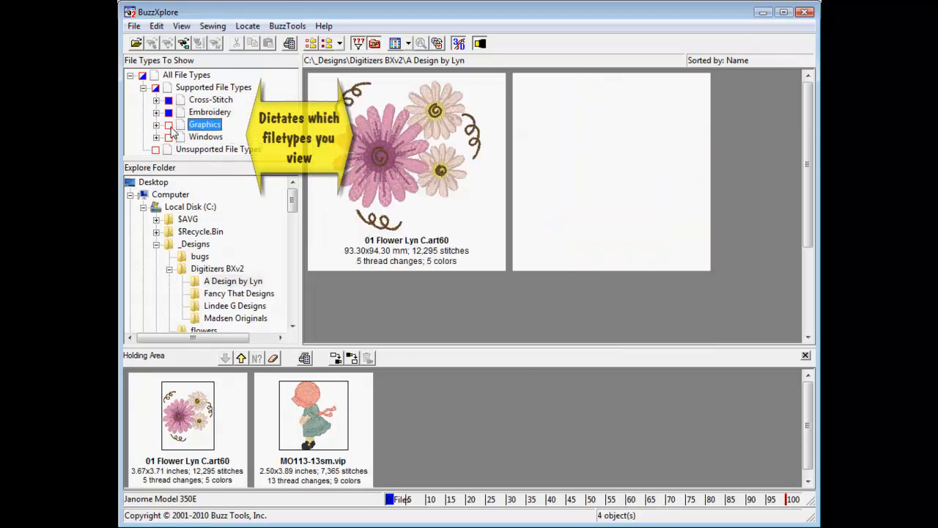
left_click(396, 43)
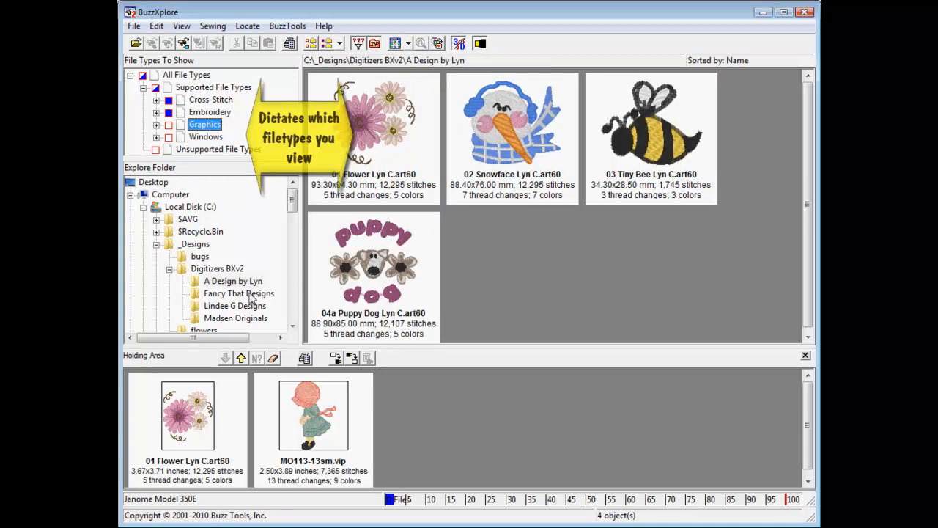
left_click(239, 293)
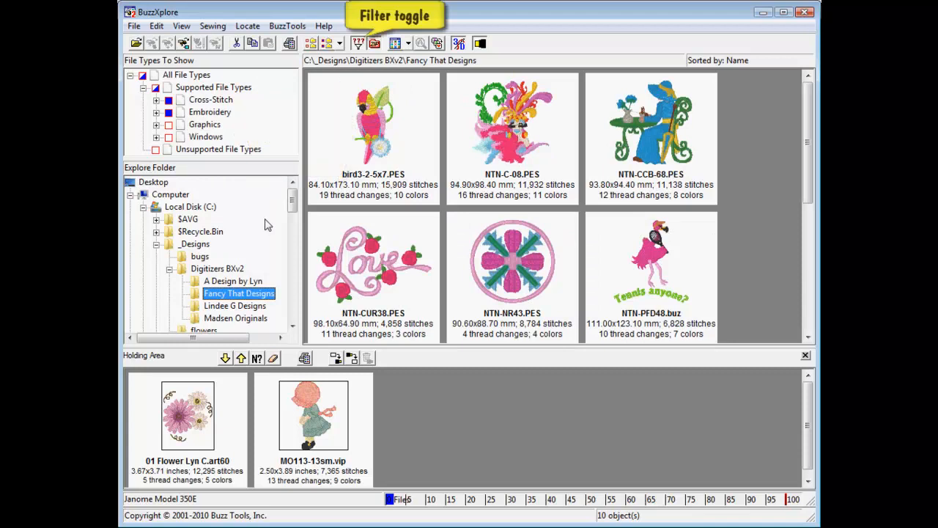
mouse_move(357, 43)
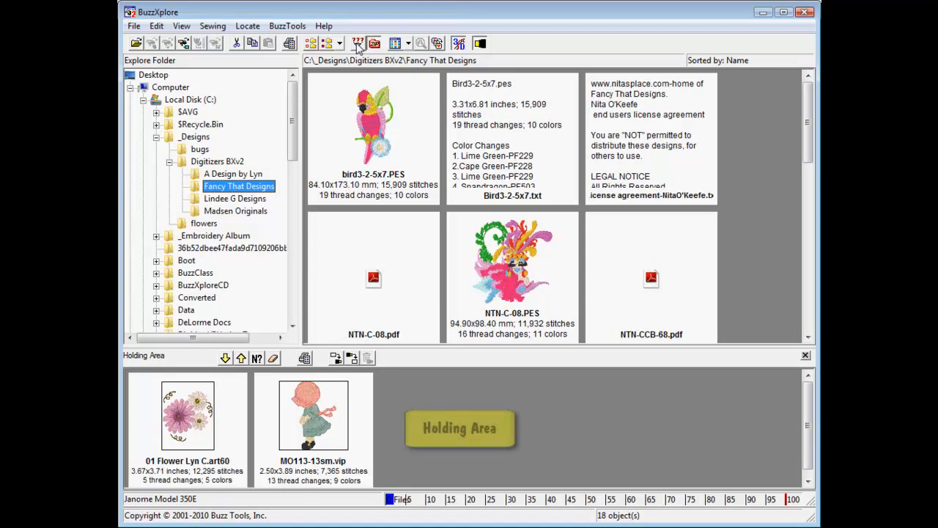
left_click(358, 42)
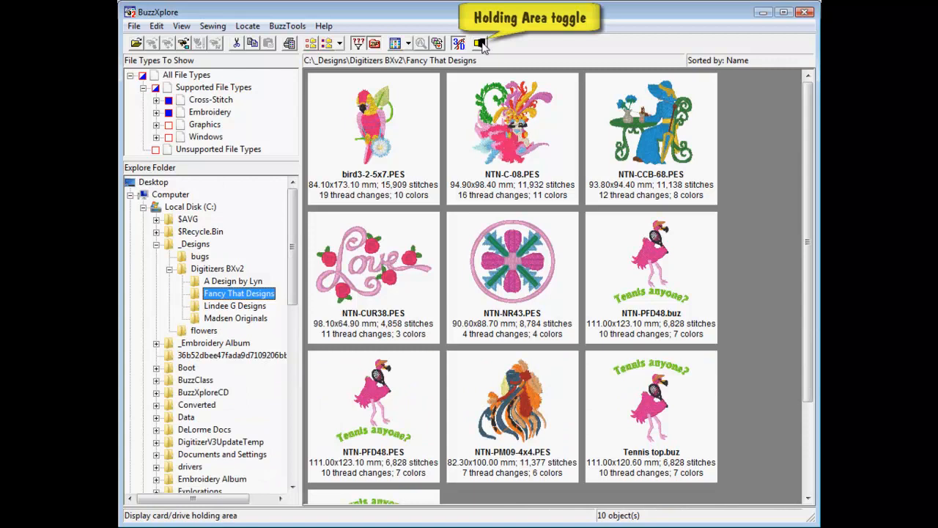
left_click(481, 42)
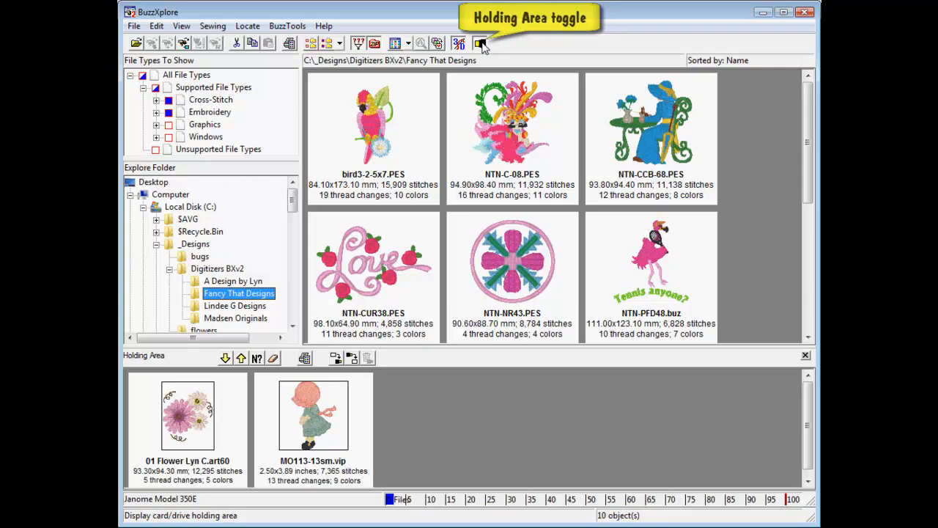